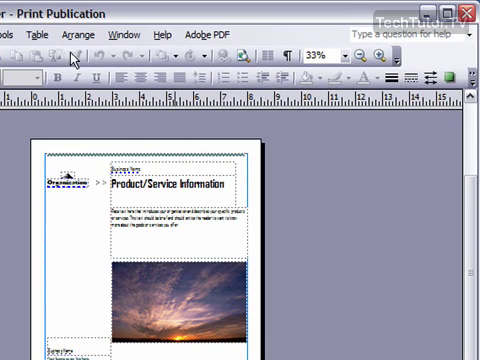
{"action": "mouse_move", "coordinate": [324, 56]}
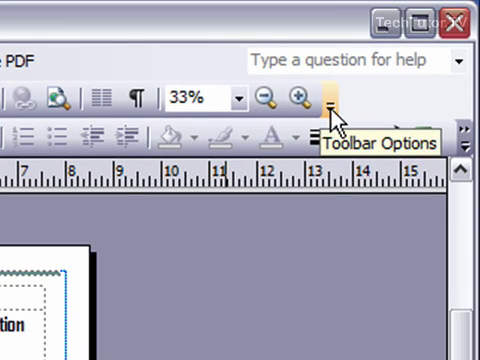
Reveal the Standard toolbar's options menu with Add or Remove Buttons
{"action": "left_click", "coordinate": [332, 98]}
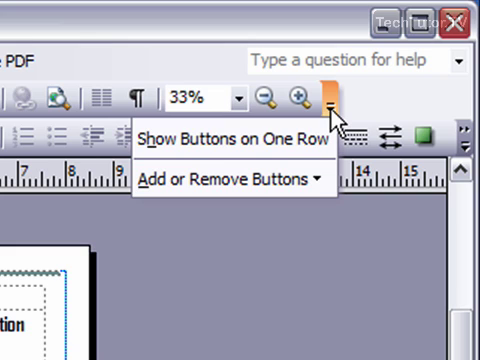
{"action": "mouse_move", "coordinate": [330, 120]}
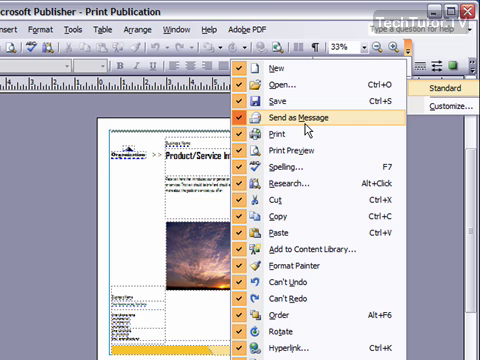
{"action": "mouse_move", "coordinate": [308, 124]}
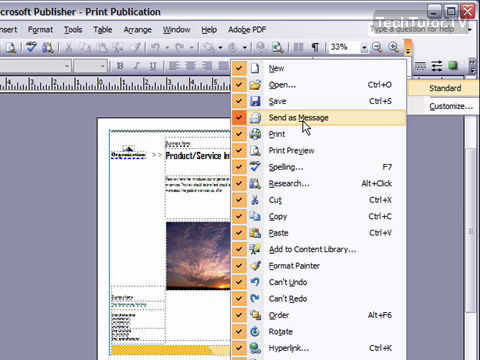
{"action": "mouse_move", "coordinate": [304, 122]}
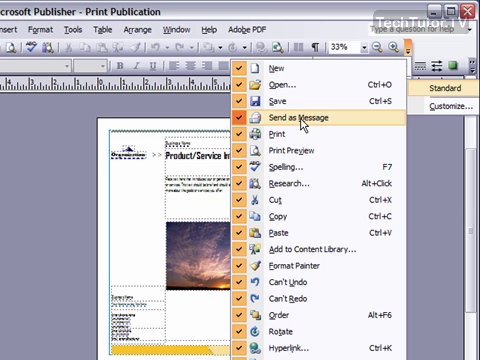